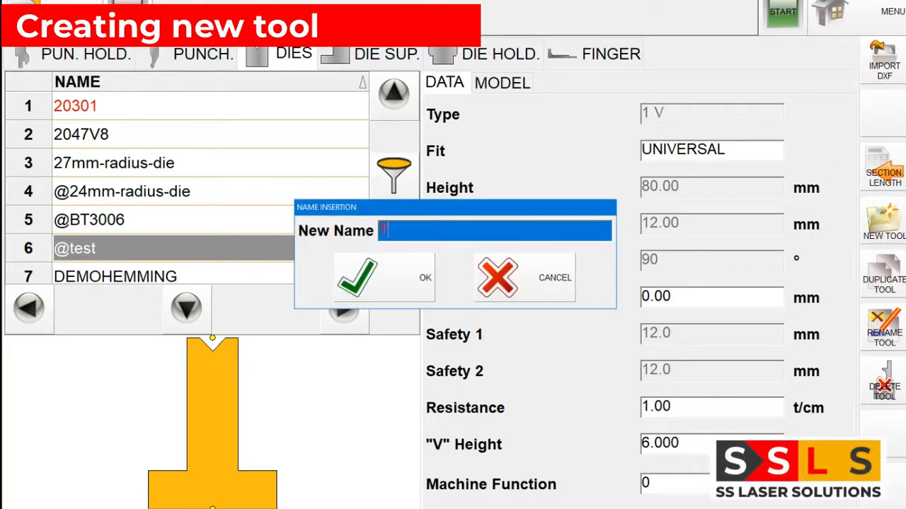
Create a new die named T120.16.60 and confirm the name.
type("120")
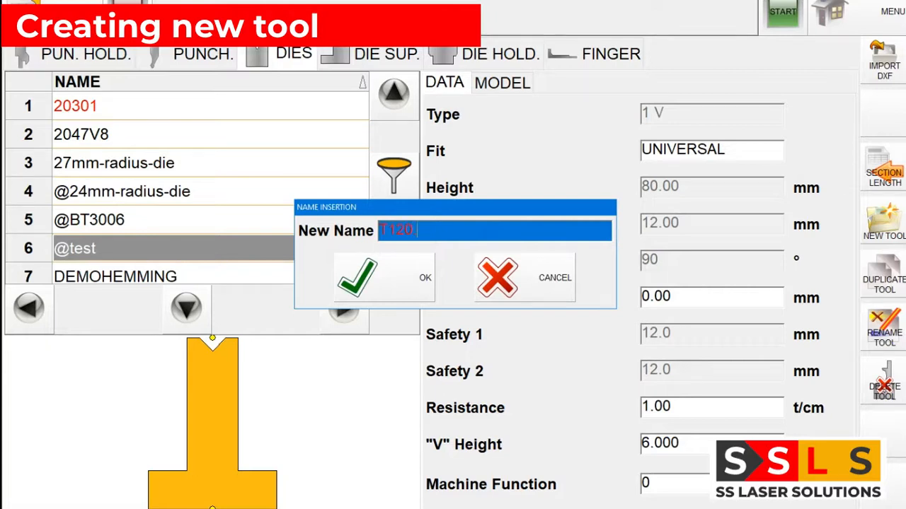
type(".16")
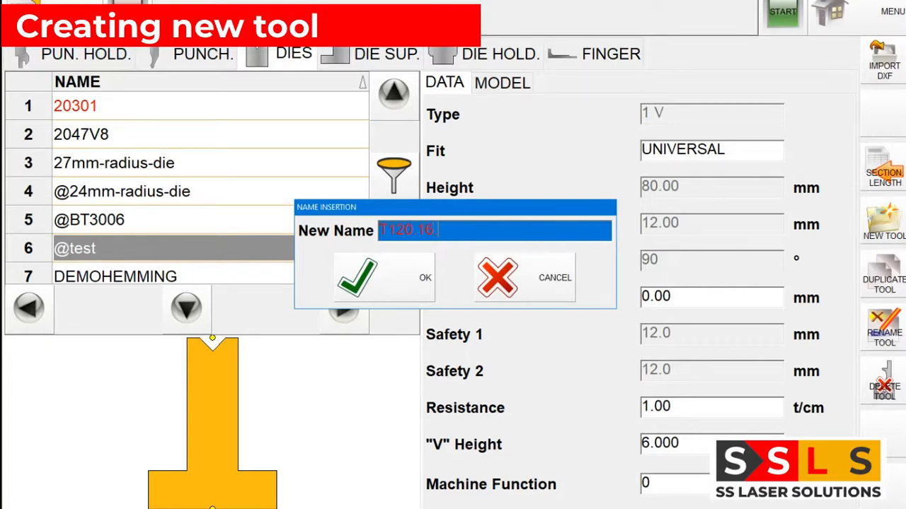
type(".60")
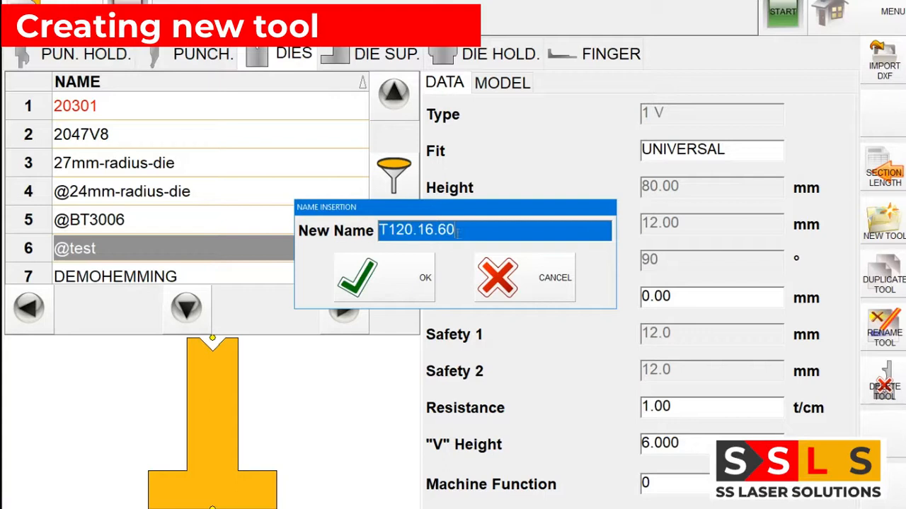
left_click(356, 276)
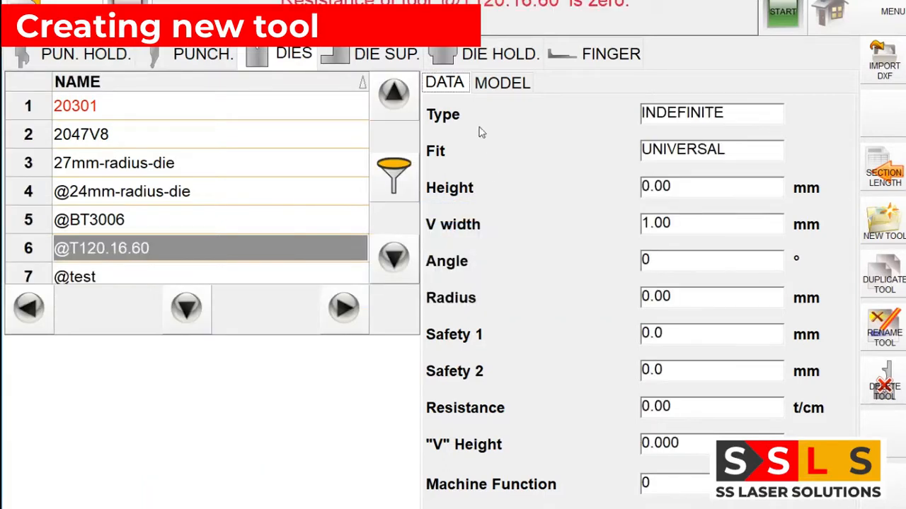
Choose Universal_1V as the die's model from the model list.
left_click(500, 82)
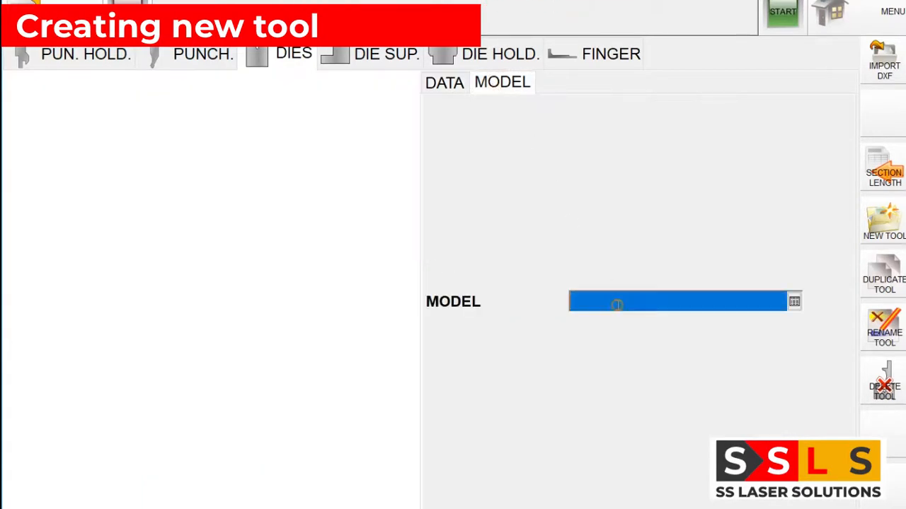
left_click(793, 302)
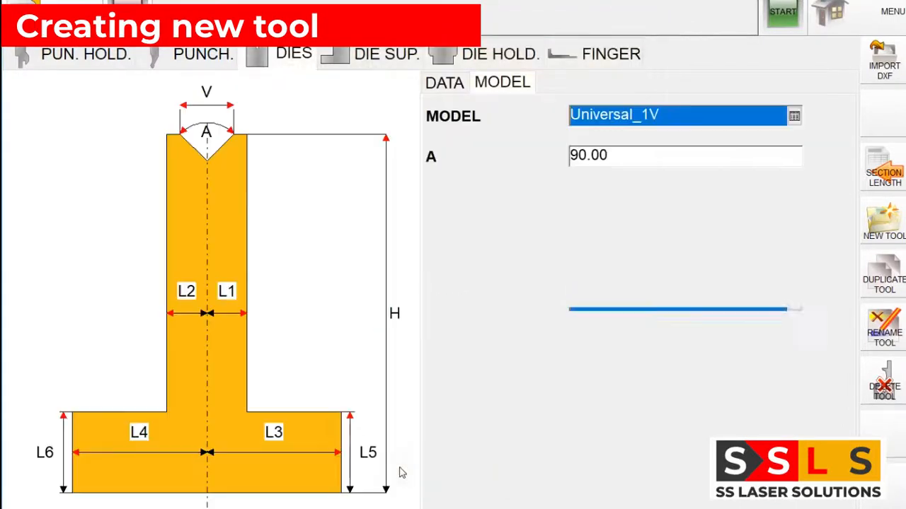
Set angle A to 60.00, V width to 16.00 and L1 to 12 in the die model.
left_click(685, 154)
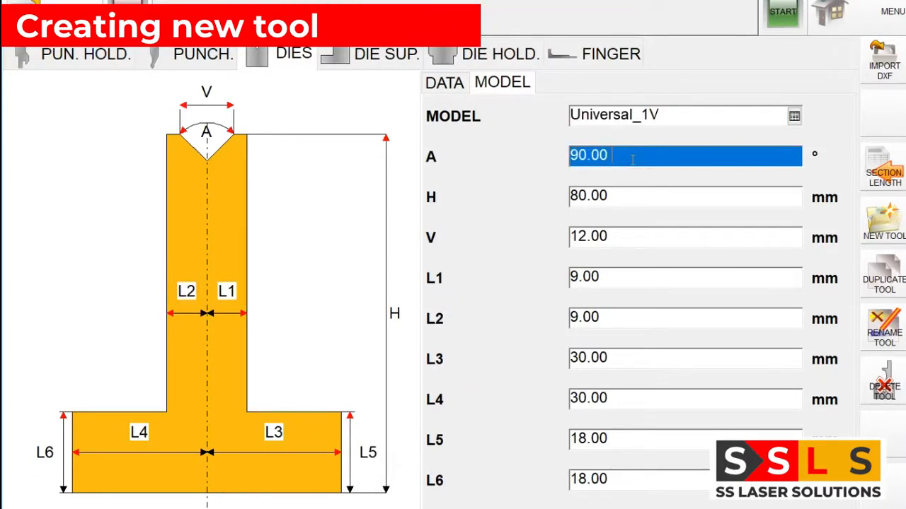
type("60.00")
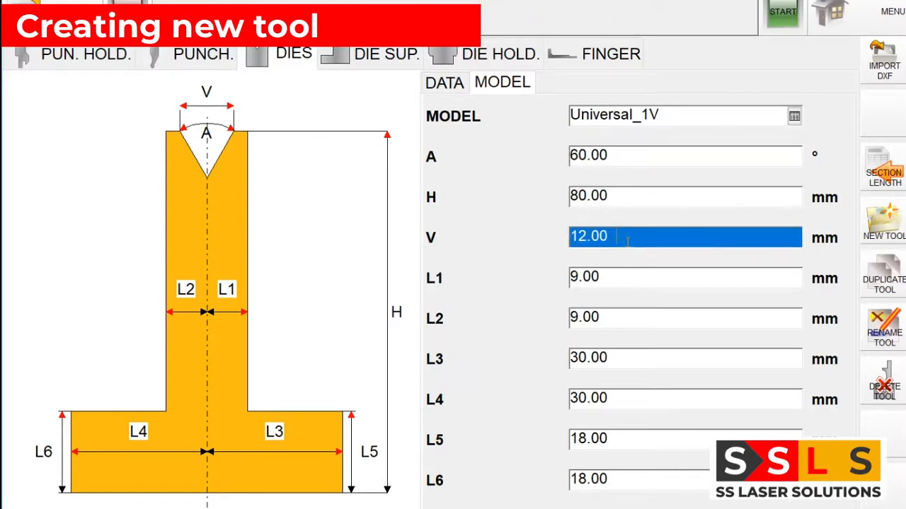
type("16.00")
left_click(684, 196)
type("120")
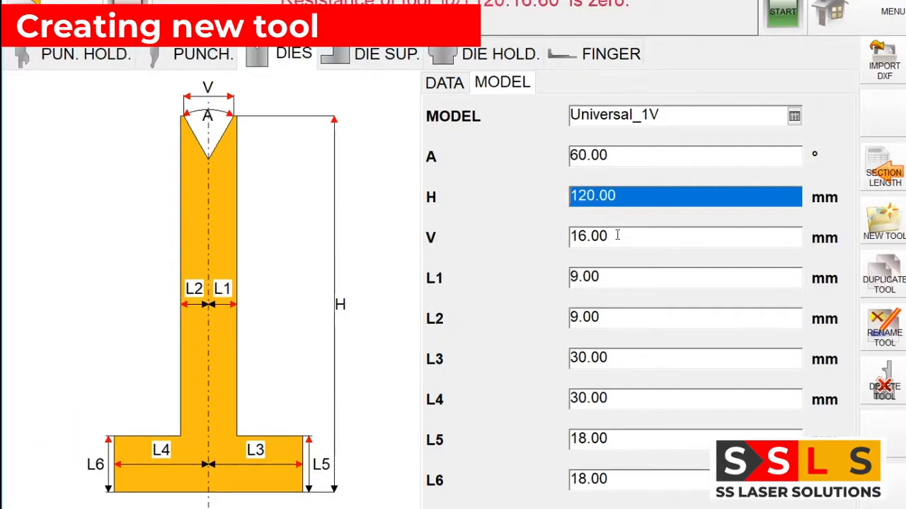
left_click(685, 276)
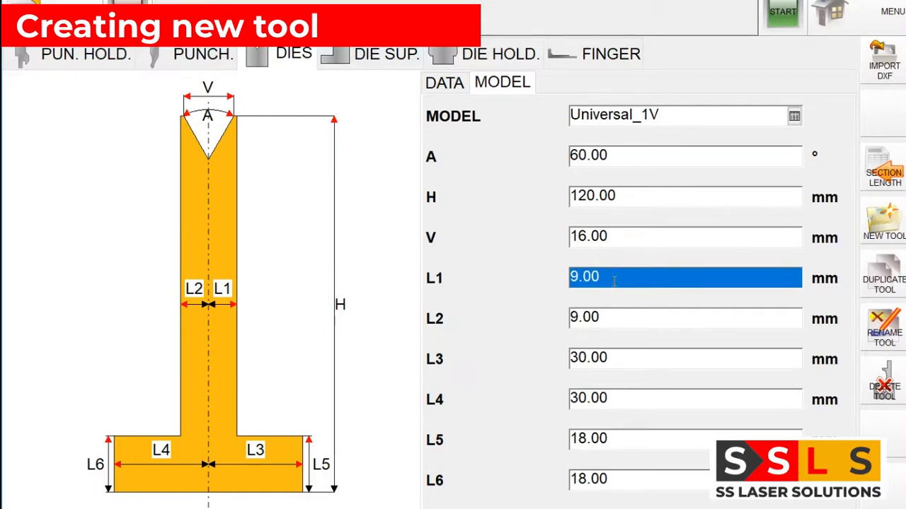
type("120.16.60")
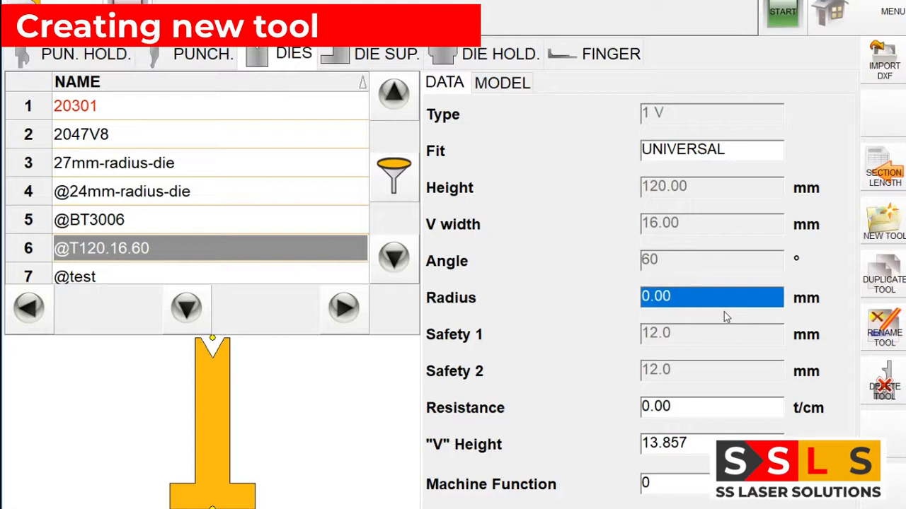
Enter radius 2.7 and resistance 0.60 t/cm in the die's Data fields.
type("2.75")
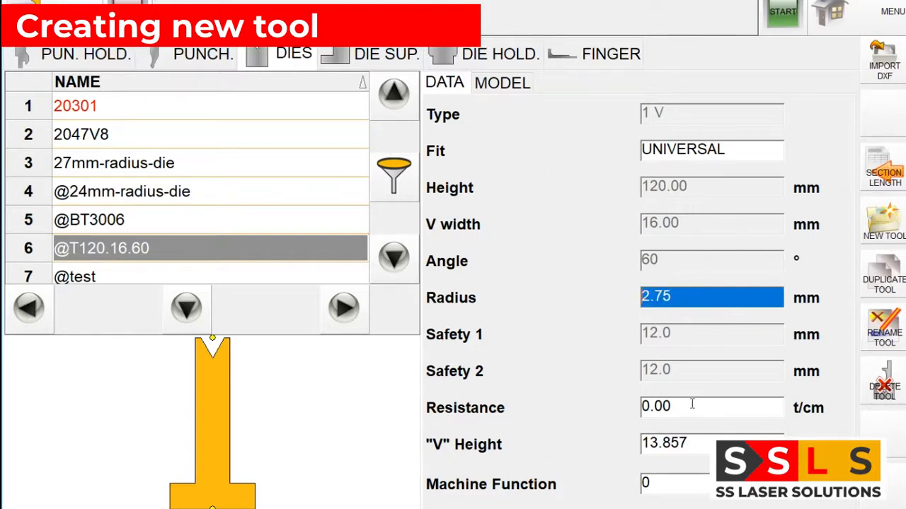
left_click(711, 408)
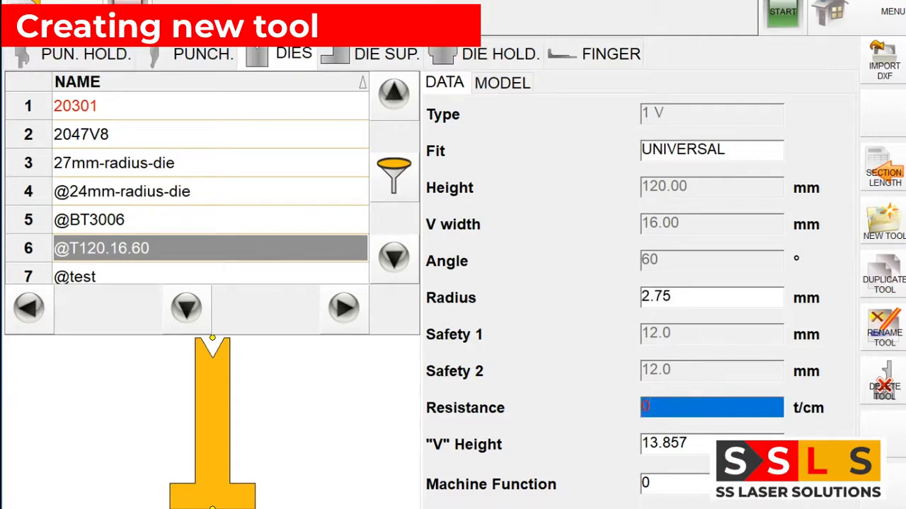
type("0.60")
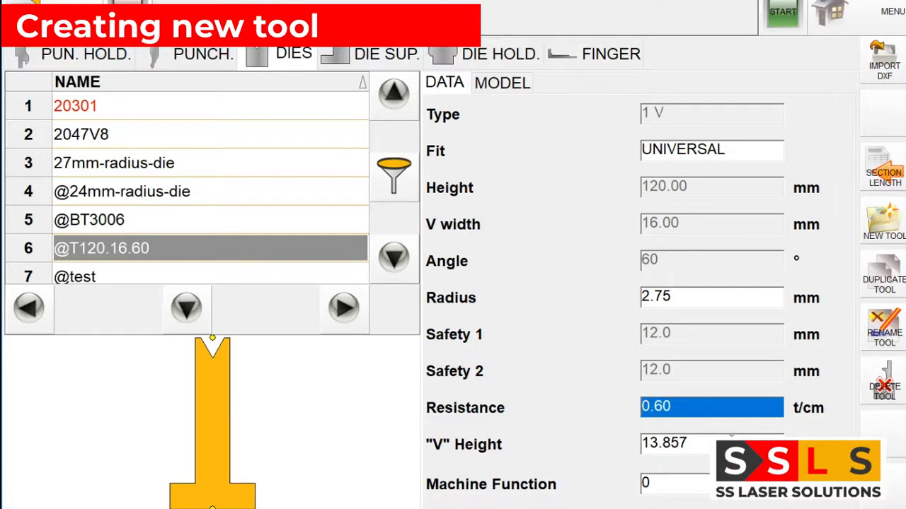
mouse_move(557, 296)
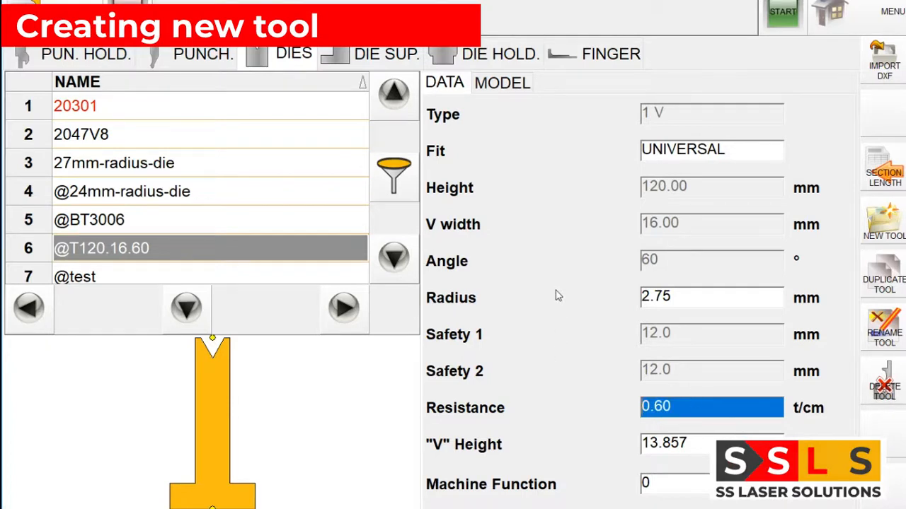